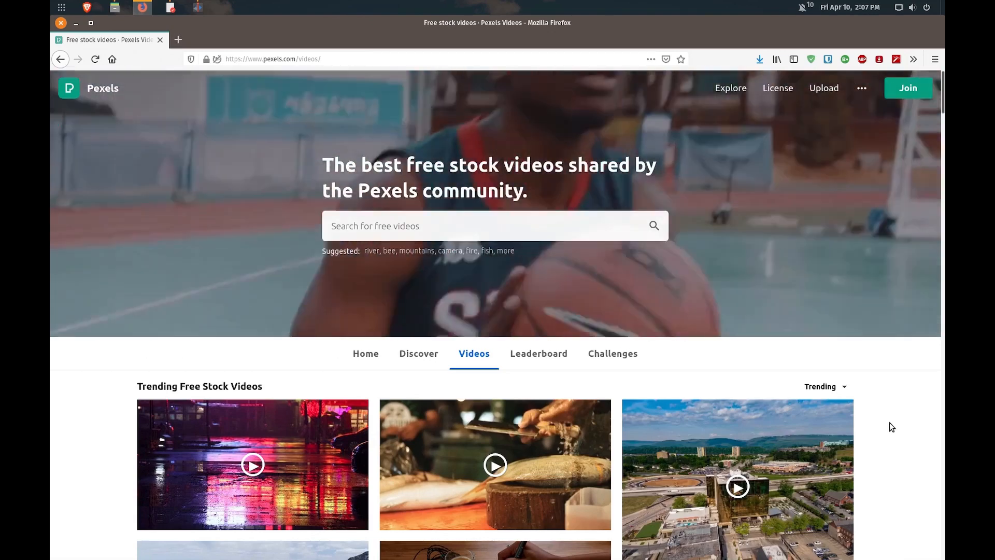
Step: Select the imported portrait Pexels clip in the Project Bin and decline switching to its 720x1280 profile
{"action": "scroll", "scroll_direction": "down", "scroll_amount": 3}
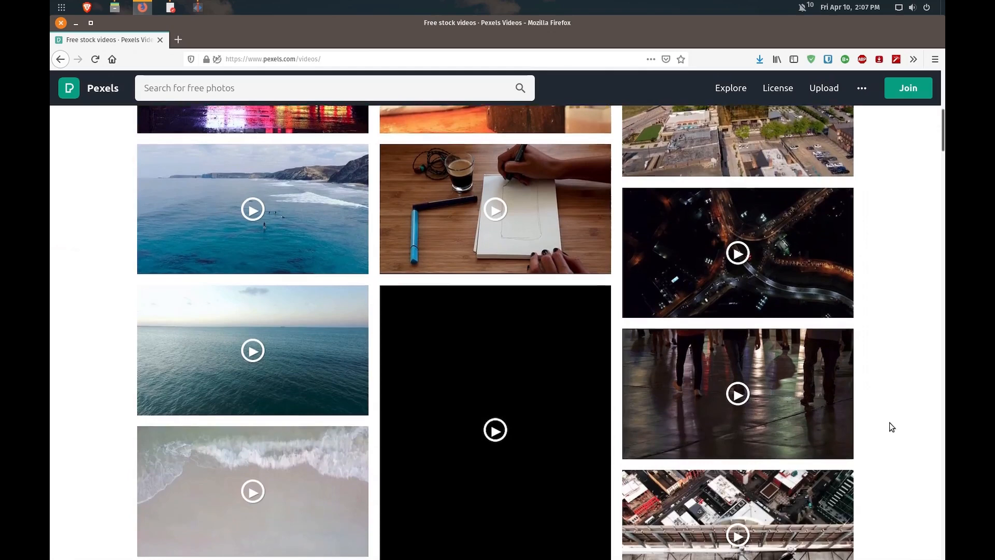
{"action": "scroll", "scroll_direction": "down", "scroll_amount": 3}
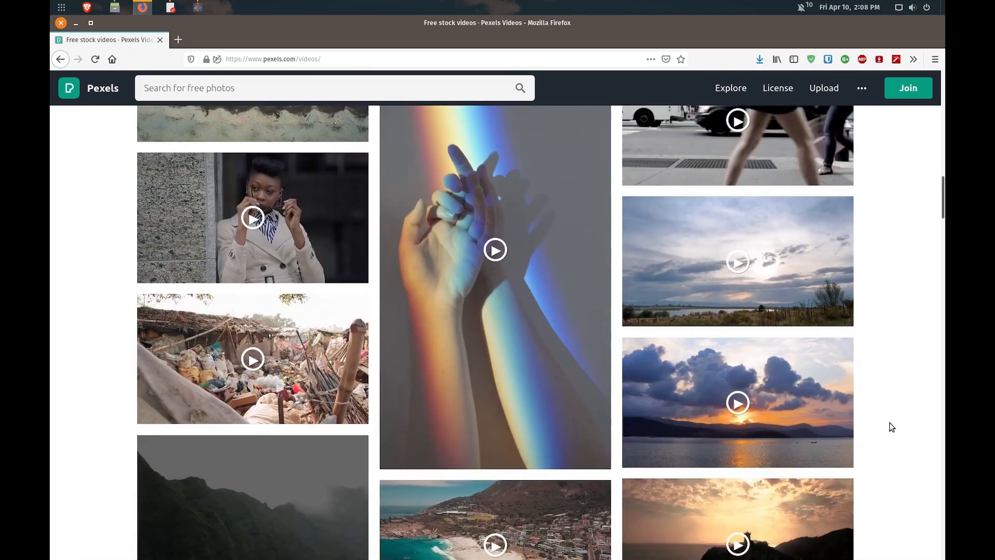
{"action": "scroll", "scroll_direction": "down", "scroll_amount": 3}
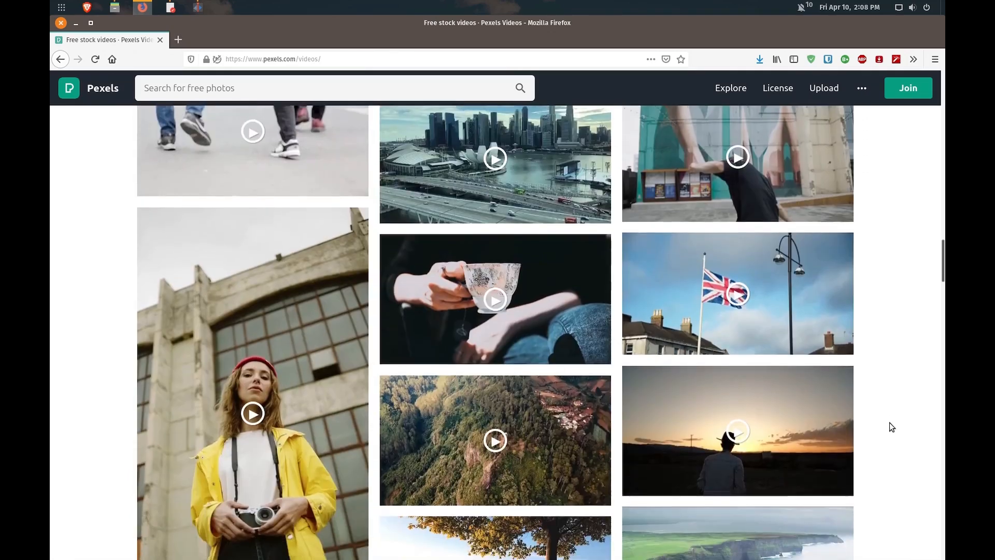
{"action": "scroll", "scroll_direction": "down", "scroll_amount": 3}
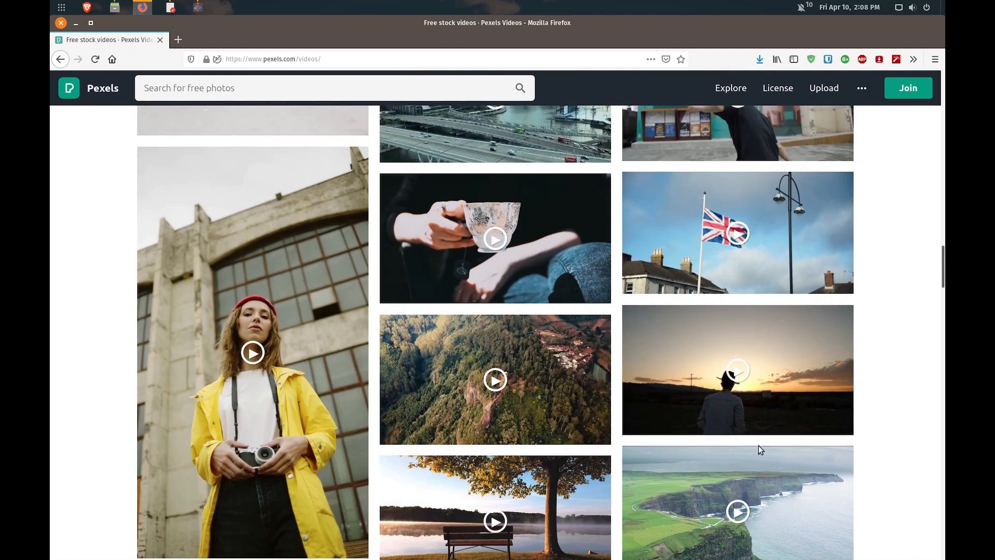
{"action": "scroll", "scroll_direction": "down", "scroll_amount": 3}
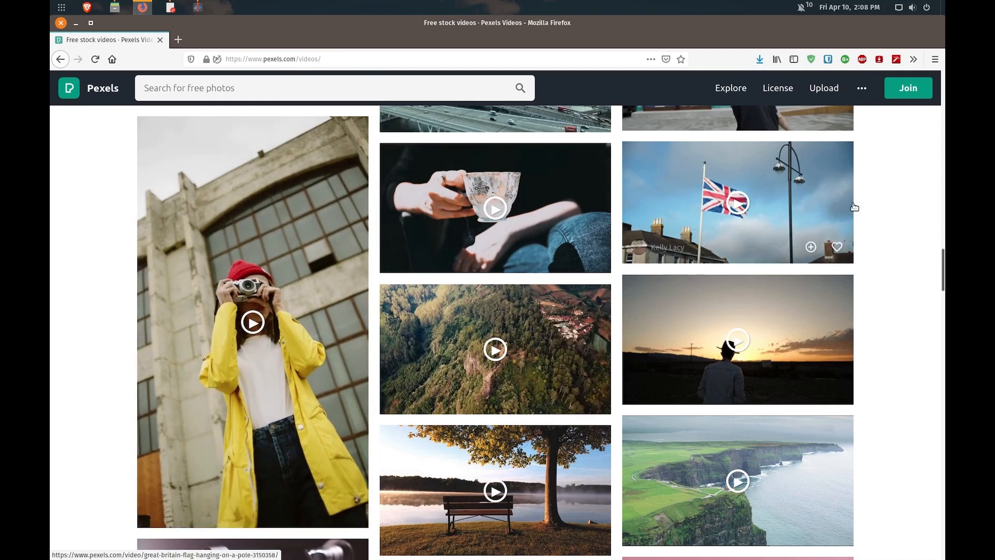
{"action": "mouse_move", "coordinate": [333, 54]}
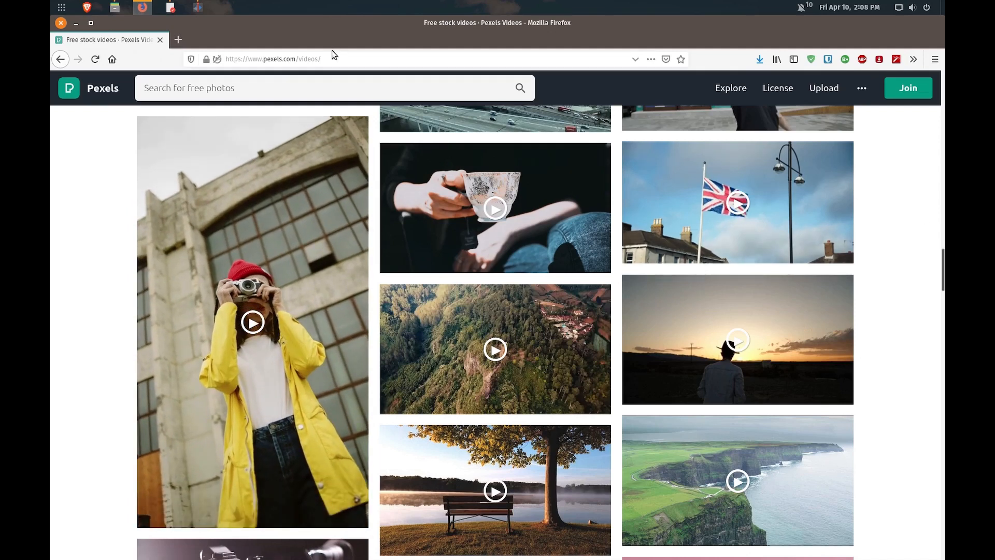
{"action": "left_click", "coordinate": [196, 7]}
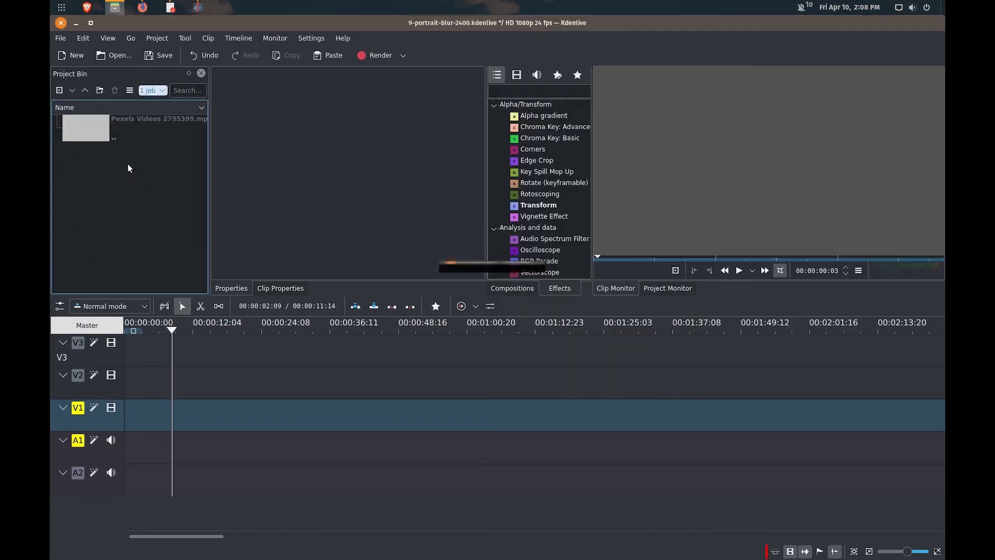
{"action": "left_click", "coordinate": [83, 128]}
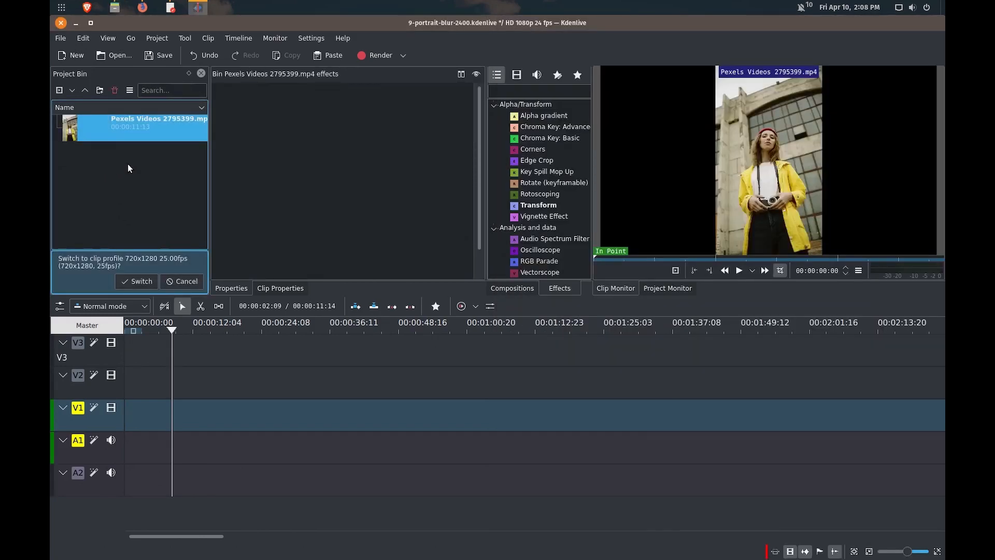
{"action": "mouse_move", "coordinate": [145, 272]}
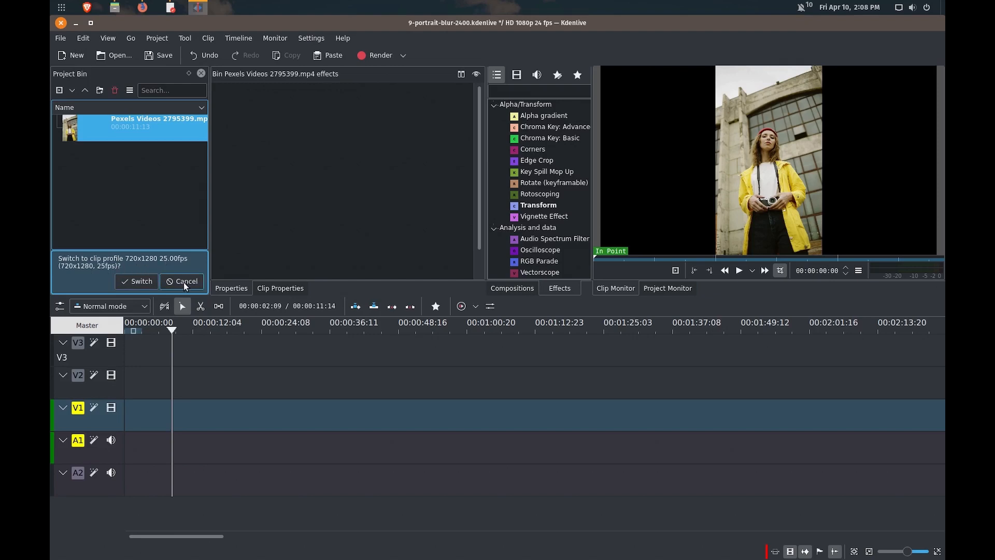
{"action": "left_click", "coordinate": [183, 281]}
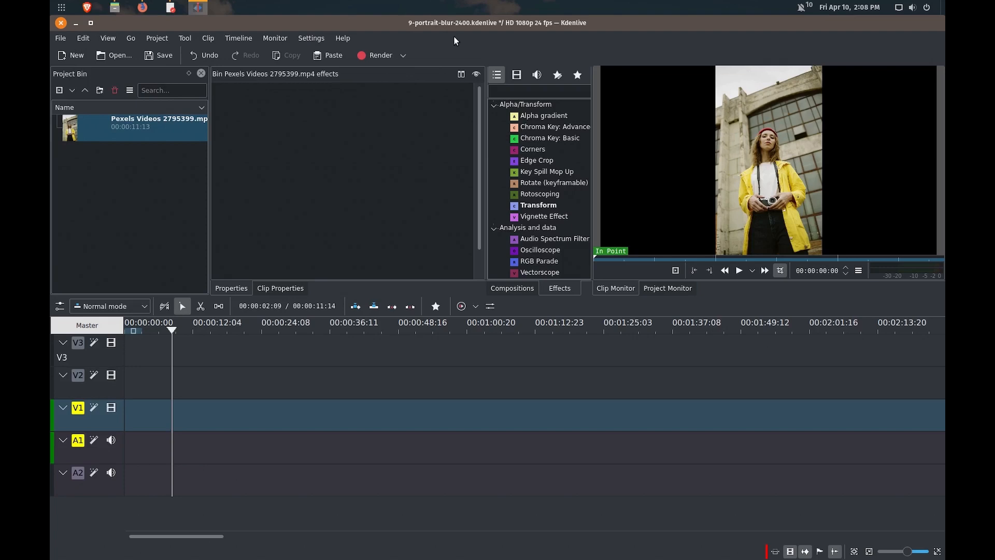
{"action": "mouse_move", "coordinate": [525, 29]}
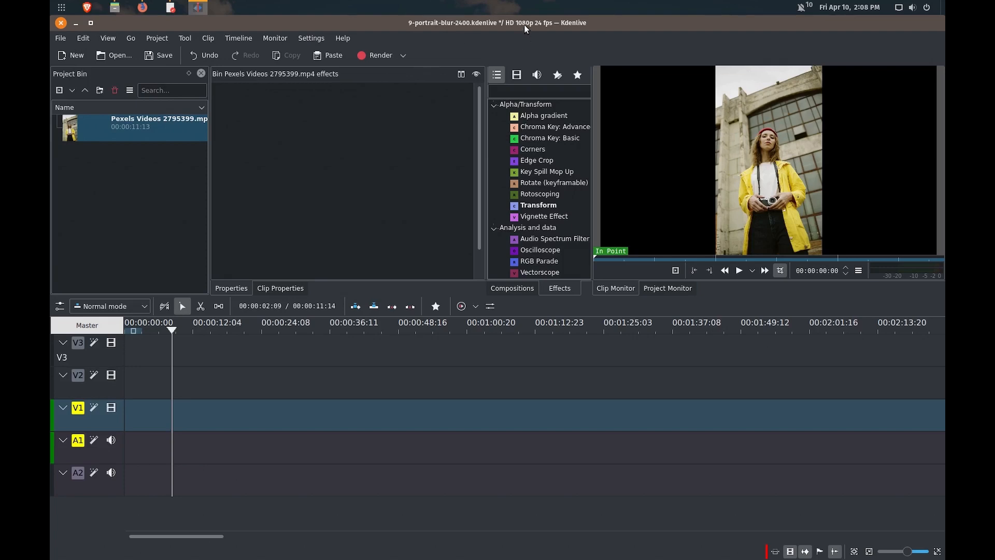
{"action": "mouse_move", "coordinate": [537, 32]}
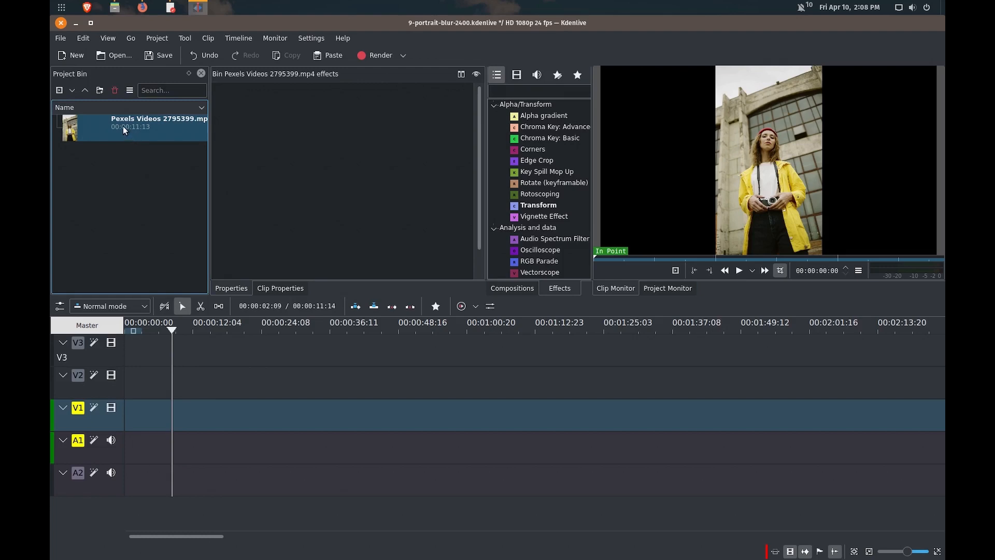
Step: Drop the Pexels clip onto track V1 and keep only its video portion selected
{"action": "left_click_drag", "start_coordinate": [130, 126], "coordinate": [184, 416]}
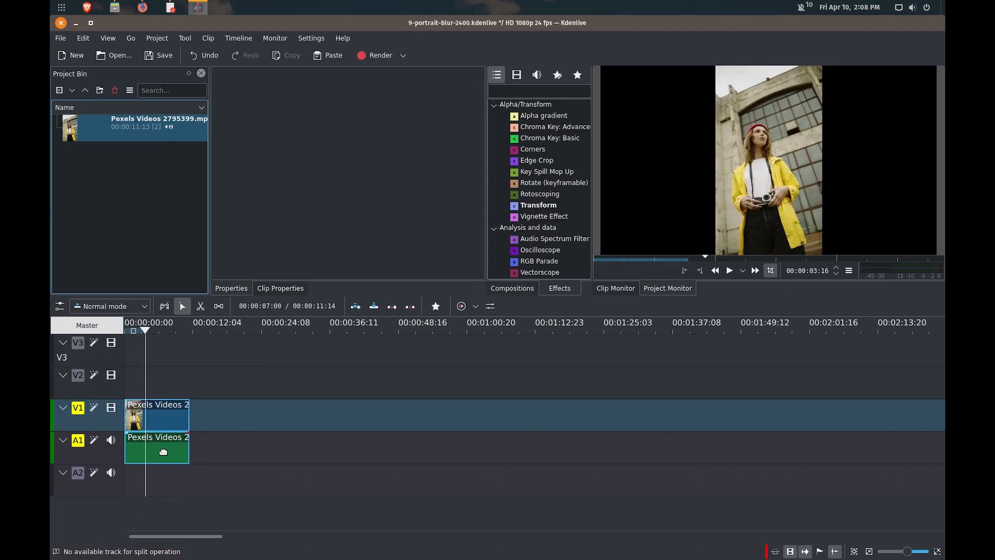
{"action": "left_click", "coordinate": [730, 269]}
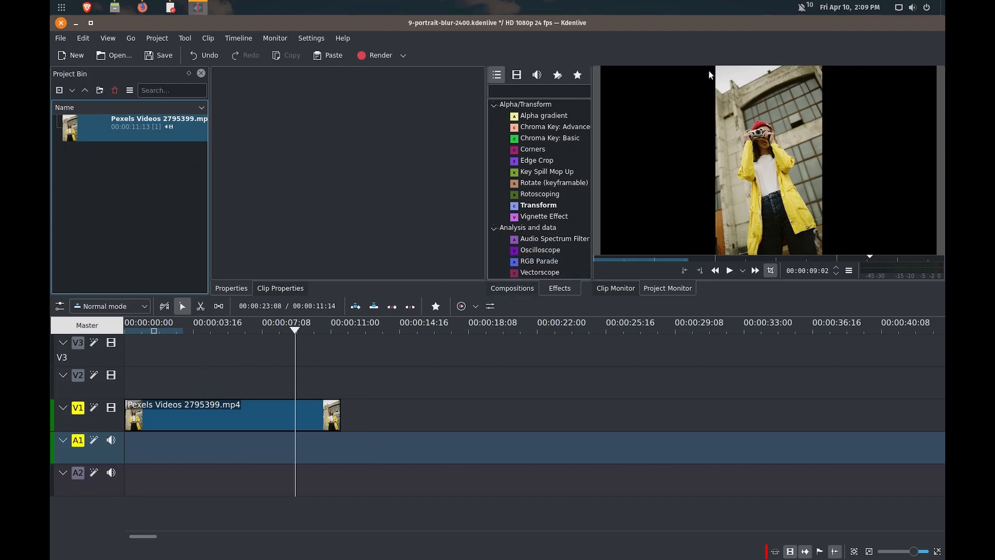
{"action": "mouse_move", "coordinate": [677, 259]}
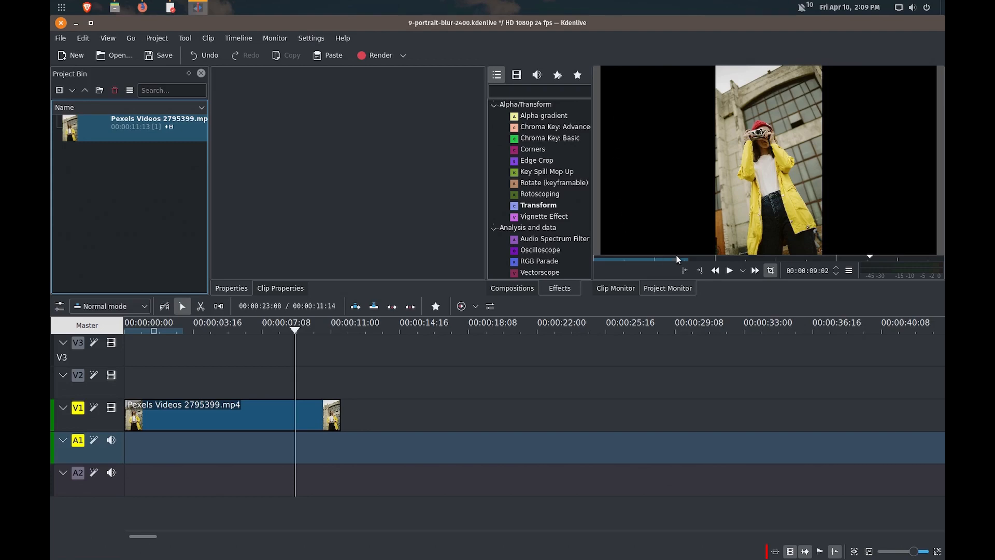
{"action": "mouse_move", "coordinate": [885, 221]}
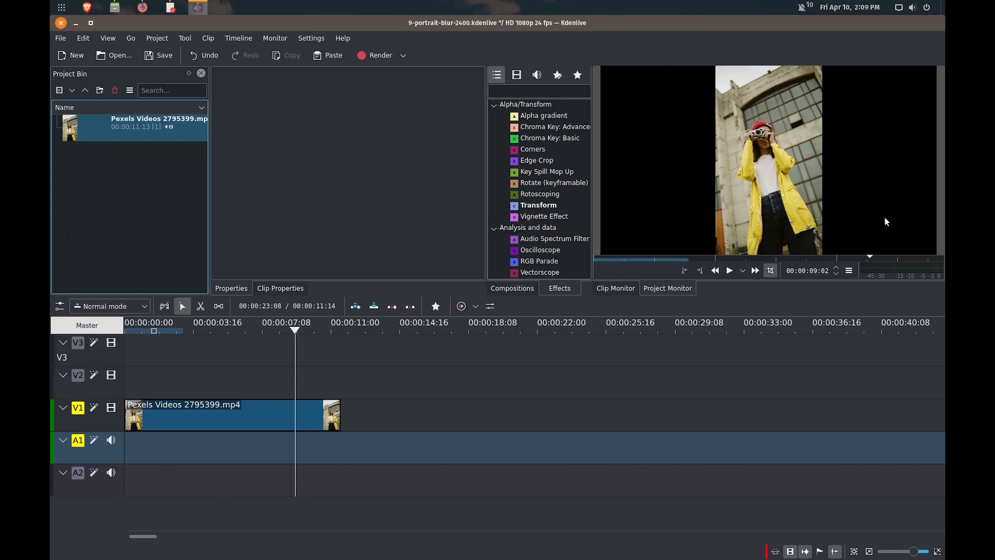
{"action": "left_click", "coordinate": [730, 271]}
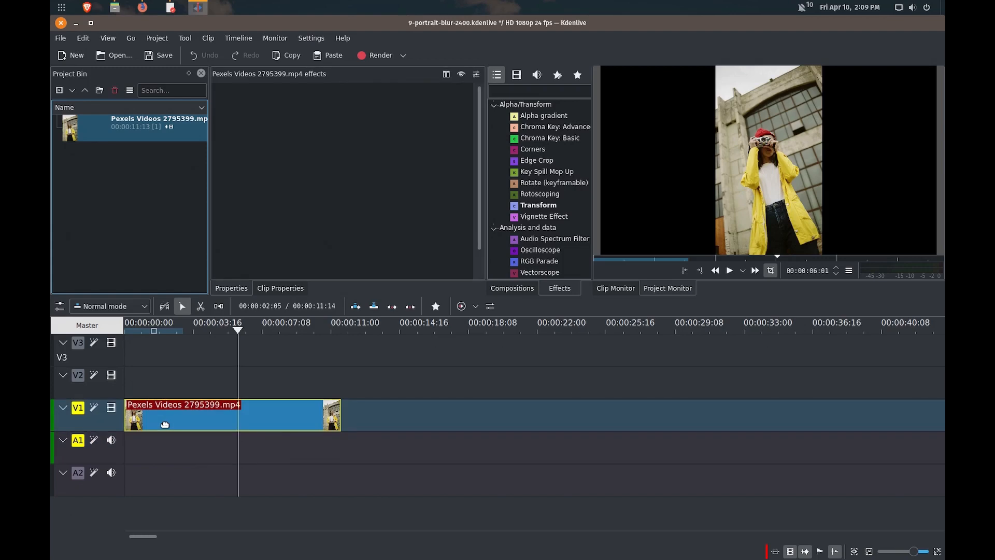
Step: Move the portrait clip up to V2 and fill V1 with a yellow colour clip stretched to the video's length
{"action": "left_click_drag", "start_coordinate": [231, 415], "coordinate": [231, 382]}
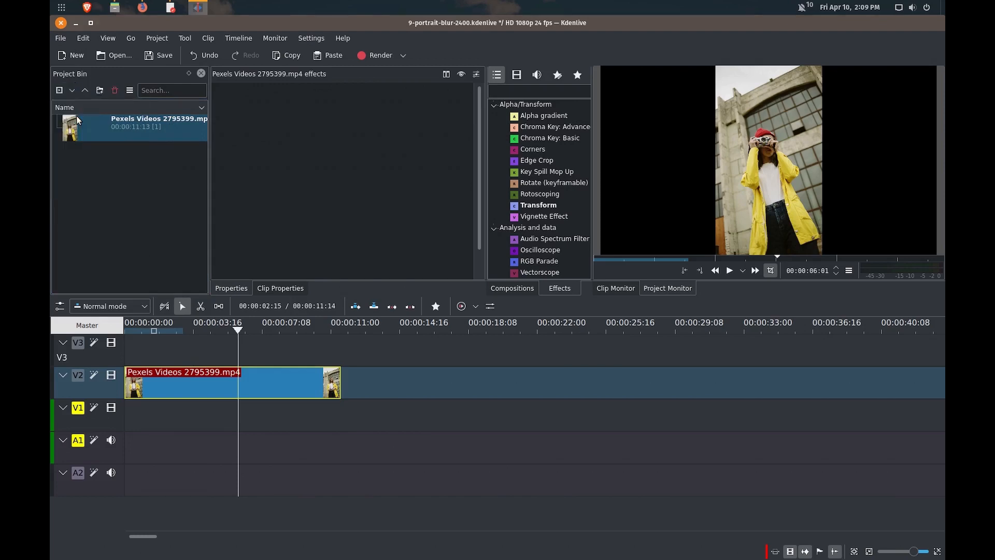
{"action": "left_click", "coordinate": [528, 267]}
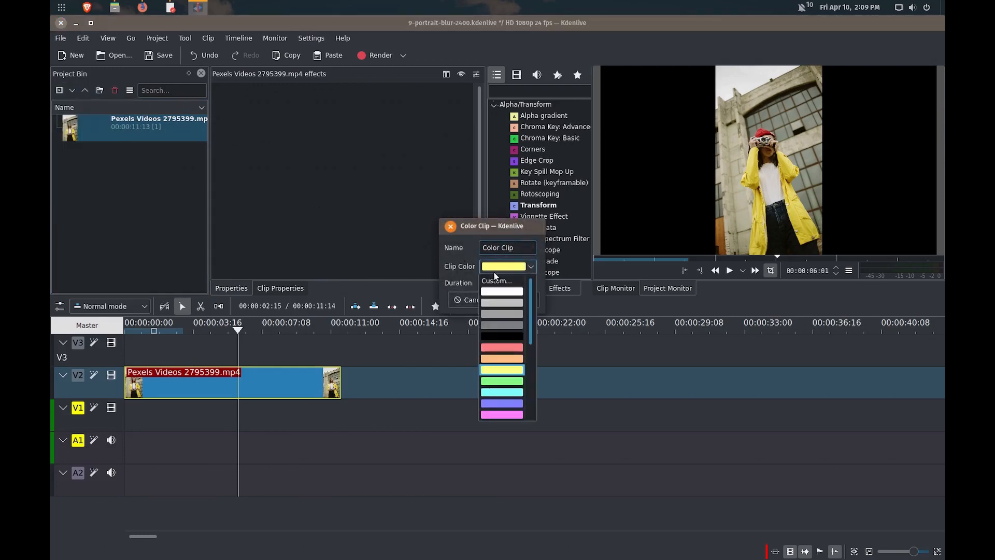
{"action": "left_click", "coordinate": [502, 369]}
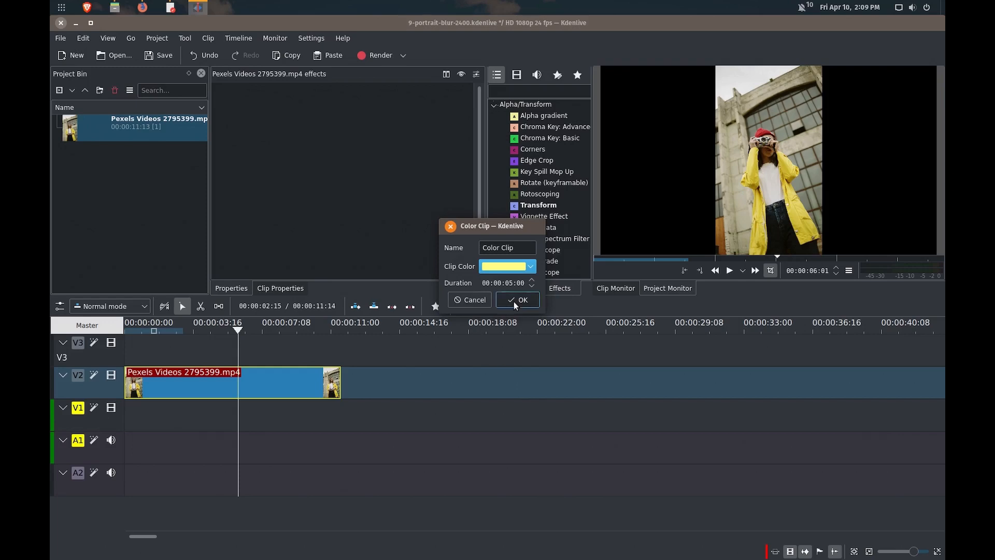
{"action": "left_click", "coordinate": [519, 299]}
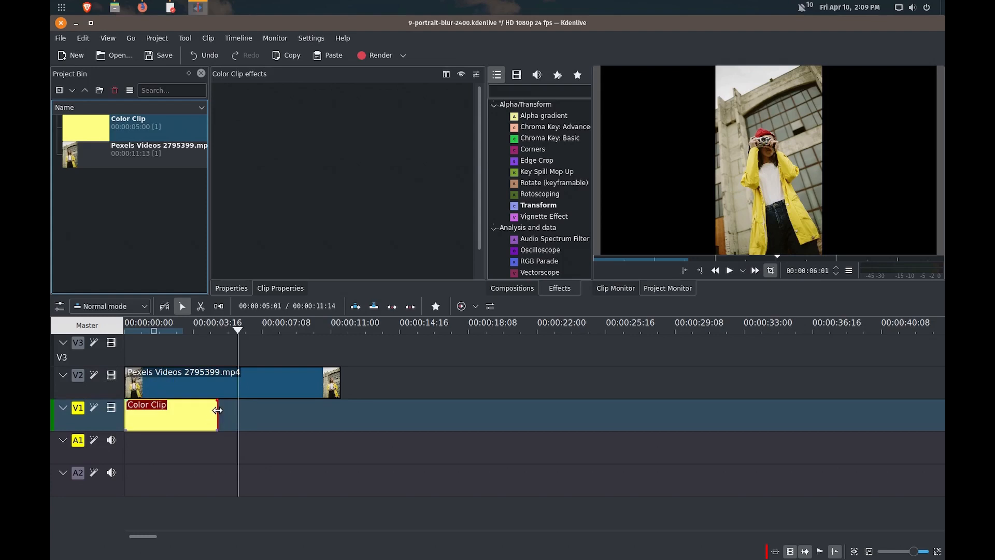
{"action": "left_click_drag", "start_coordinate": [216, 416], "coordinate": [338, 416]}
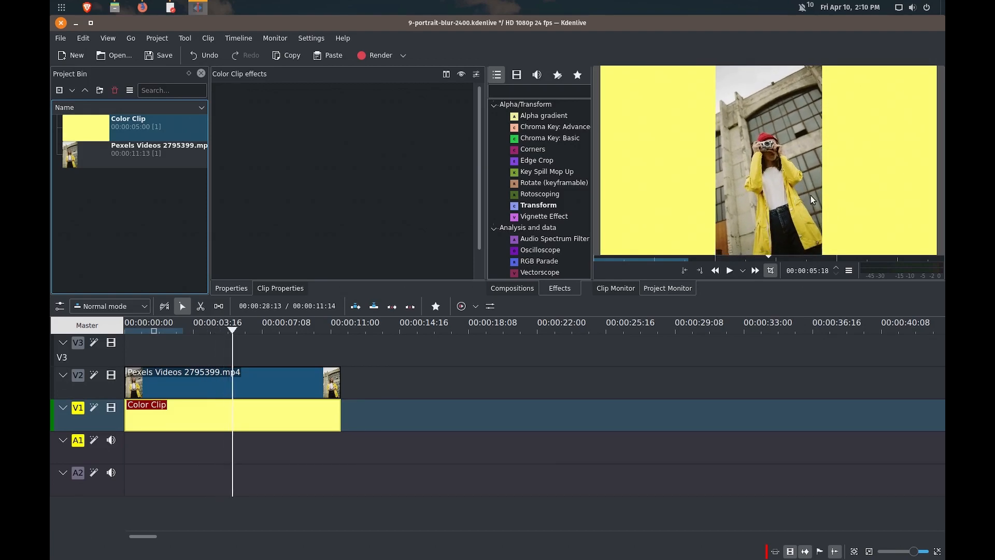
{"action": "mouse_move", "coordinate": [706, 107]}
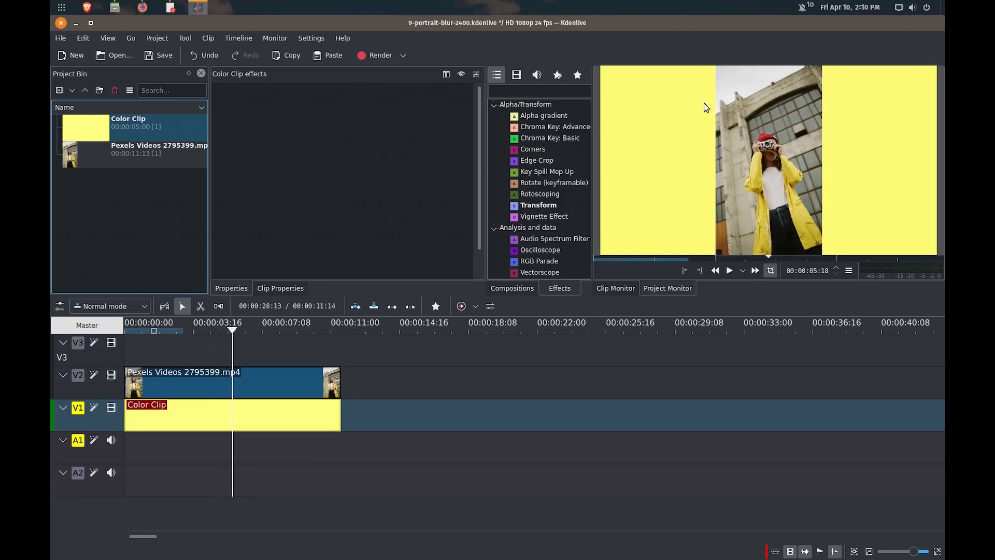
{"action": "mouse_move", "coordinate": [619, 128]}
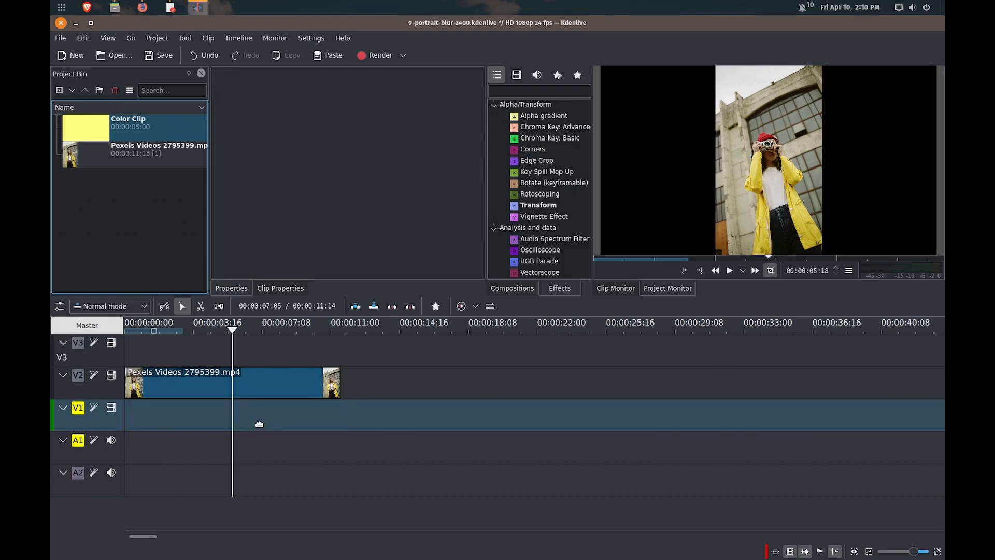
Step: Copy the V2 portrait clip, paste it on V1 and align it at the start beneath the original
{"action": "left_click", "coordinate": [208, 392]}
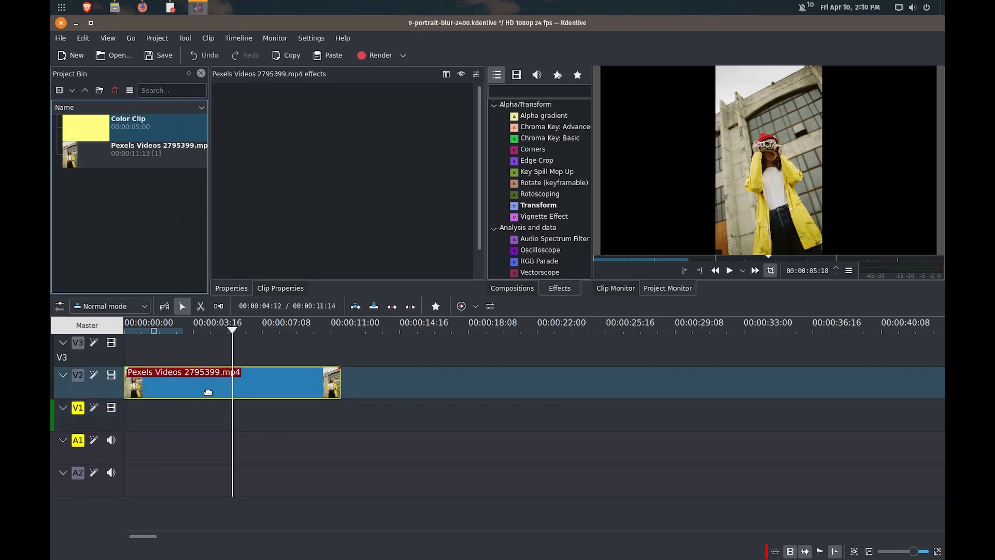
{"action": "right_click", "coordinate": [207, 392]}
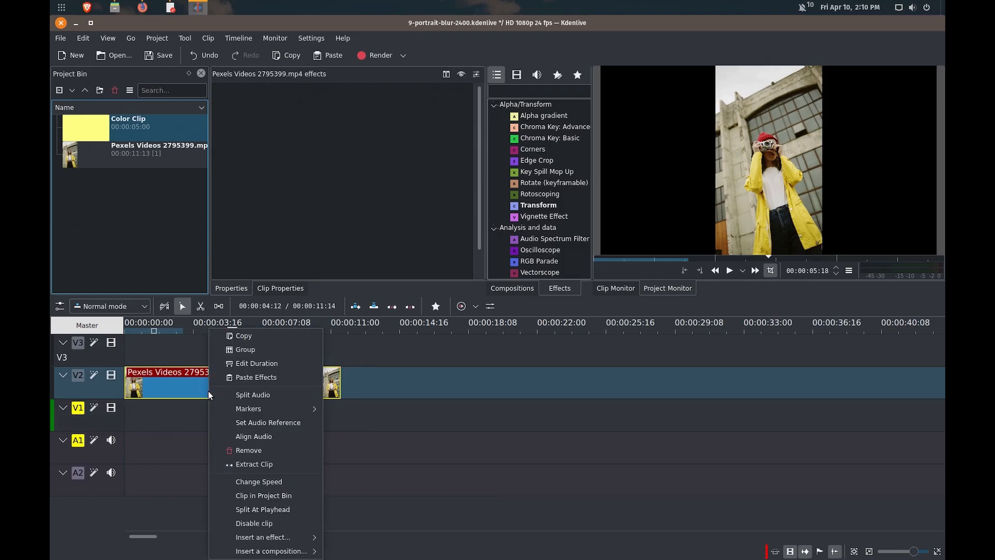
{"action": "mouse_move", "coordinate": [267, 423]}
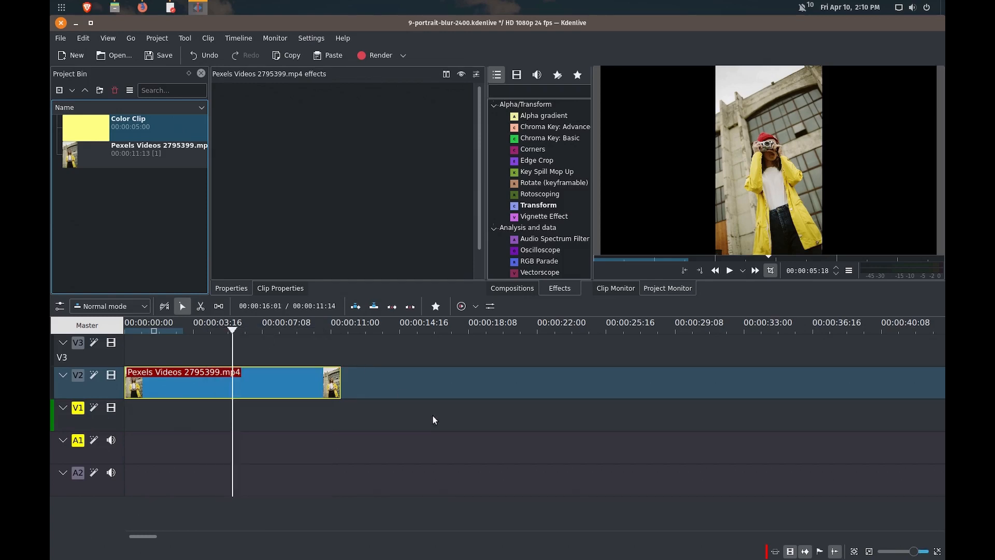
{"action": "right_click", "coordinate": [434, 419]}
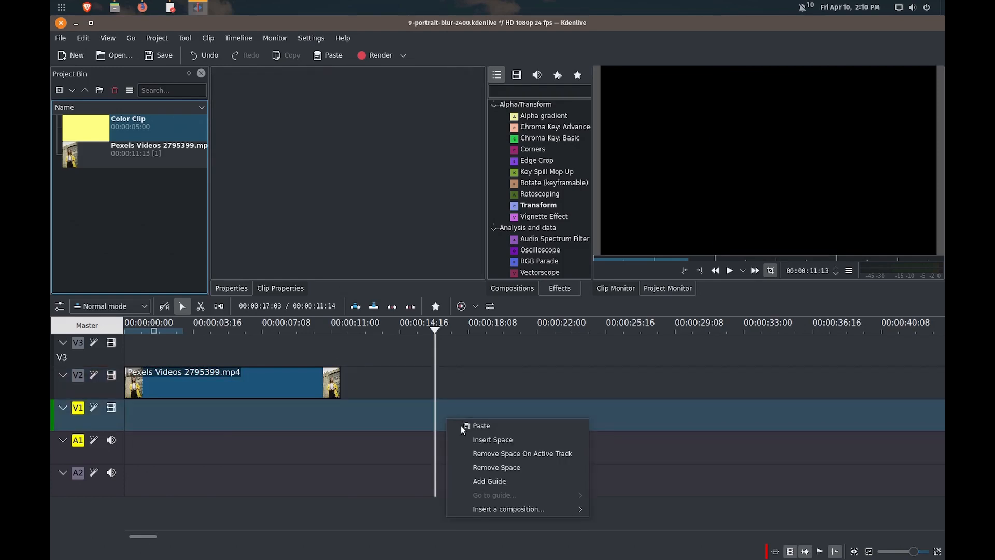
{"action": "left_click", "coordinate": [481, 425]}
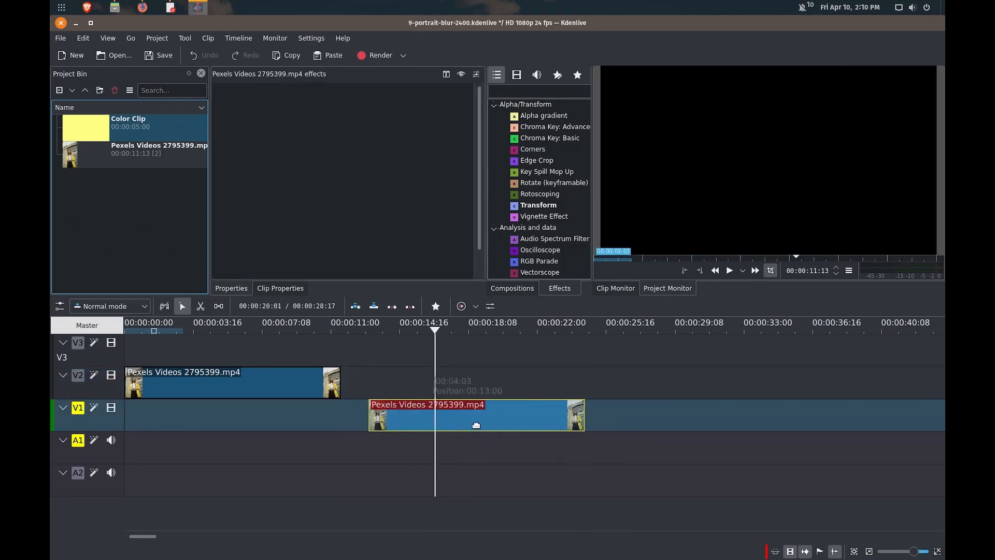
{"action": "left_click_drag", "start_coordinate": [475, 415], "coordinate": [233, 415]}
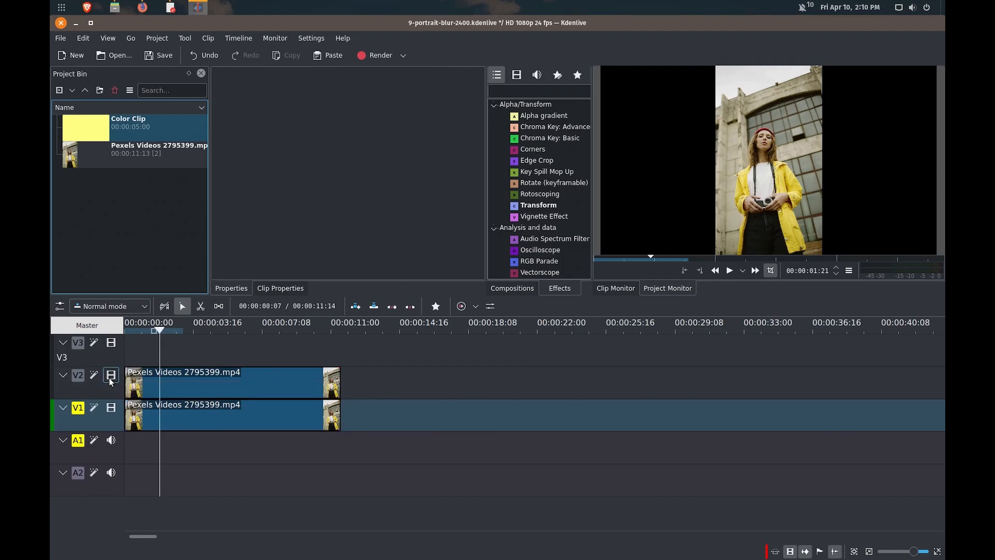
{"action": "mouse_move", "coordinate": [110, 375]}
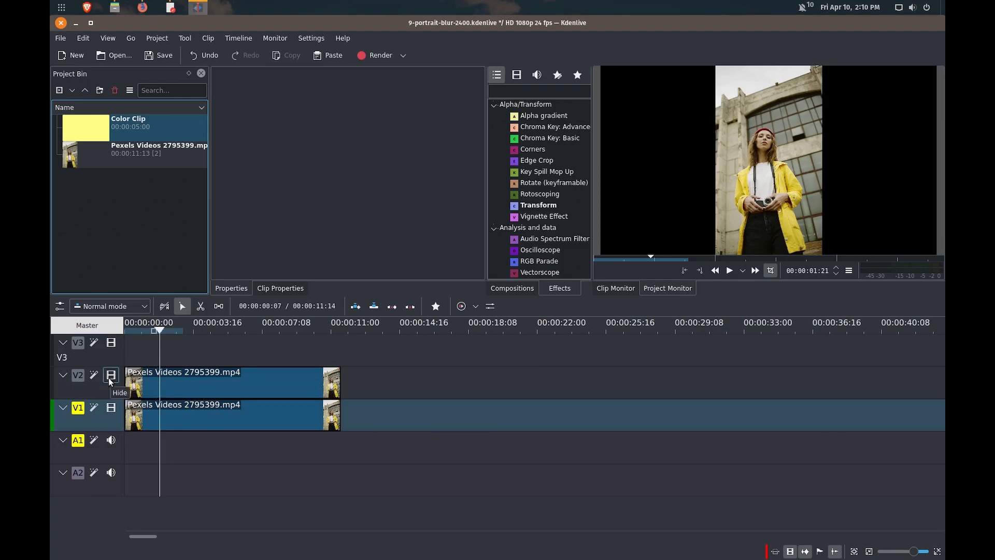
Step: Hide track V2 and apply a Transform effect enlarging the V1 copy to fill the frame
{"action": "left_click", "coordinate": [111, 375]}
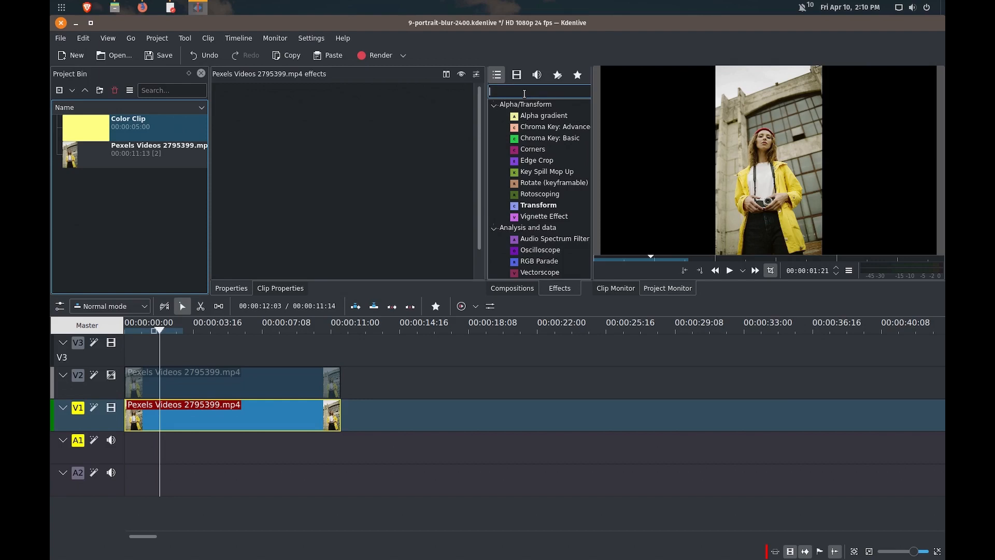
{"action": "type", "text": "trans"}
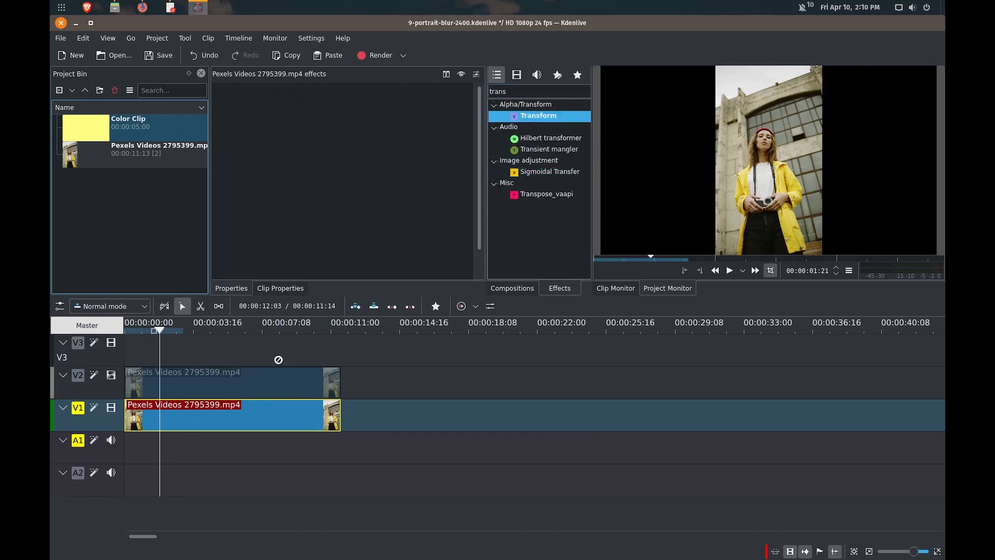
{"action": "left_click", "coordinate": [538, 117]}
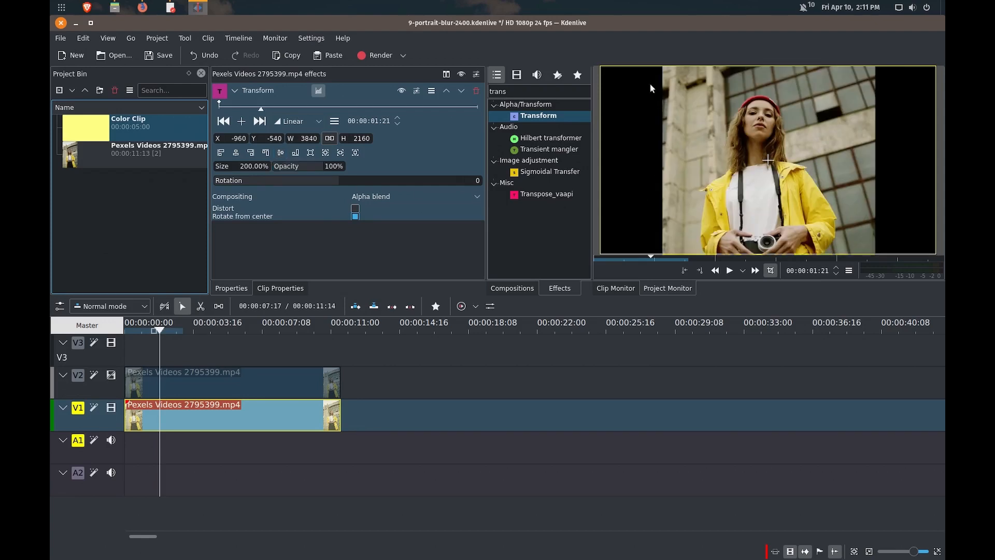
{"action": "mouse_move", "coordinate": [883, 157]}
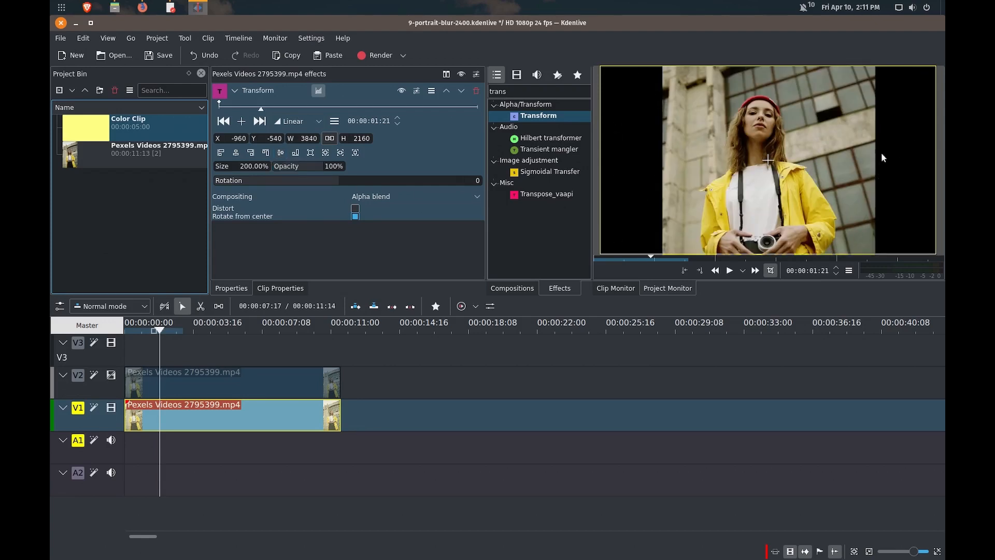
{"action": "mouse_move", "coordinate": [665, 148]}
{"action": "type", "text": "320"}
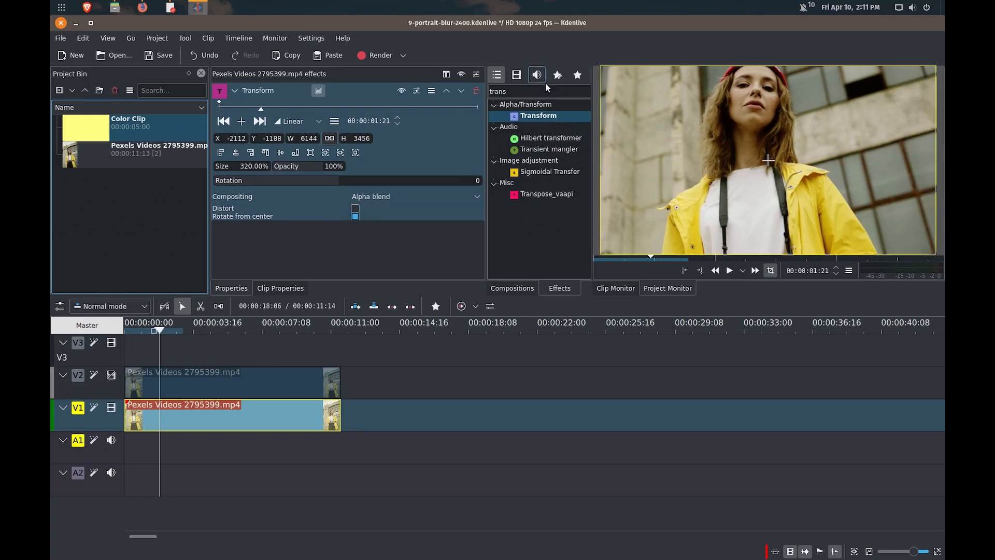
Step: Add a Blur effect to the V1 copy and raise its Amount to 700
{"action": "left_click", "coordinate": [539, 91]}
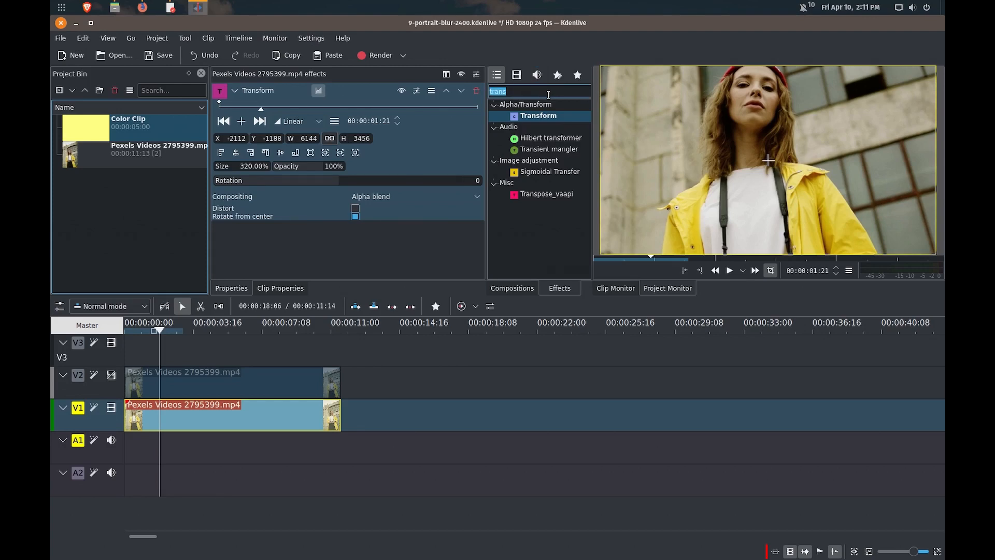
{"action": "type", "text": "b"}
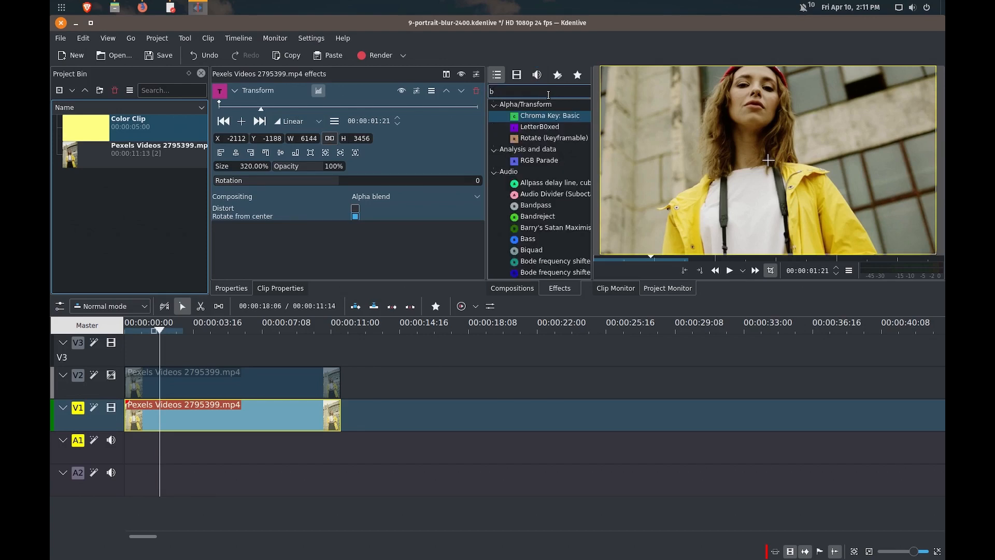
{"action": "type", "text": "ur"}
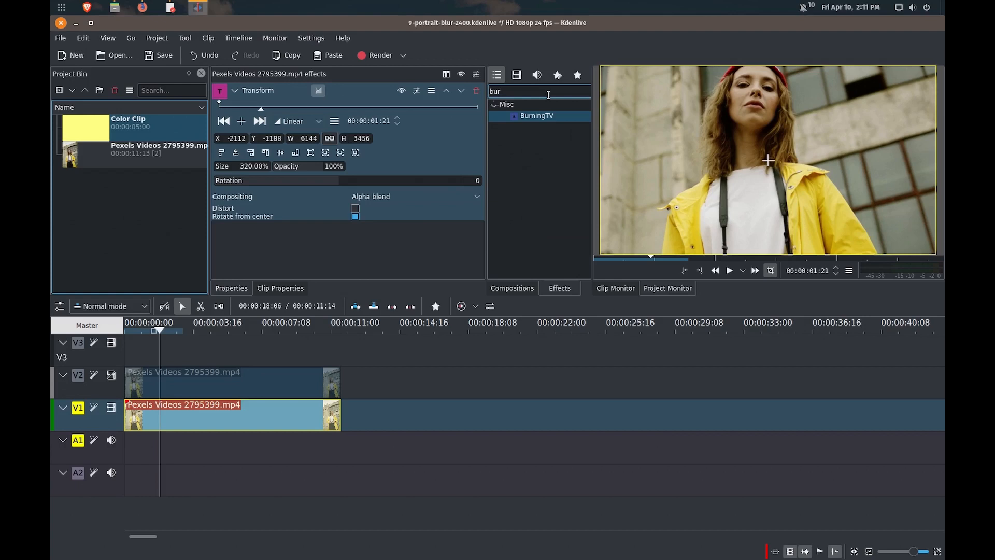
{"action": "type", "text": "blu"}
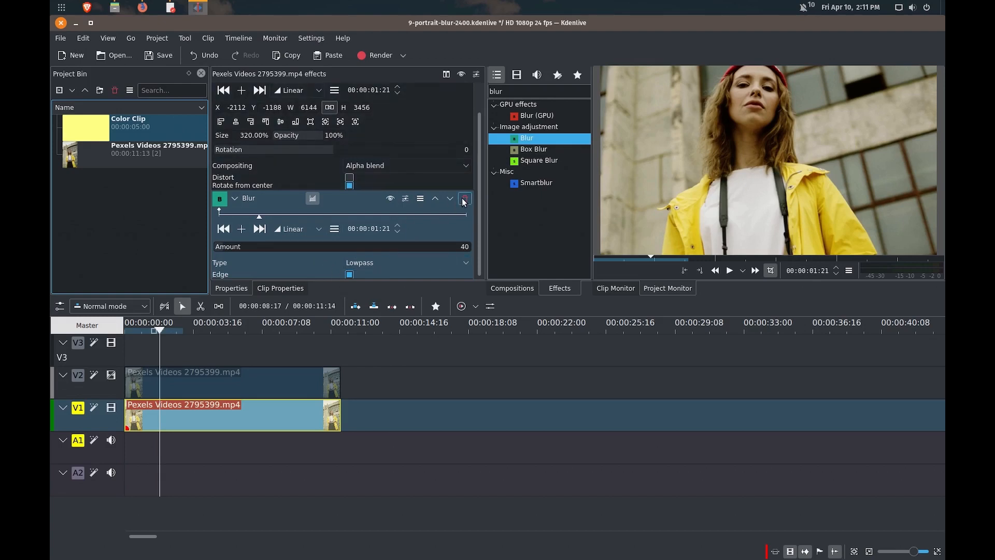
{"action": "mouse_move", "coordinate": [436, 198]}
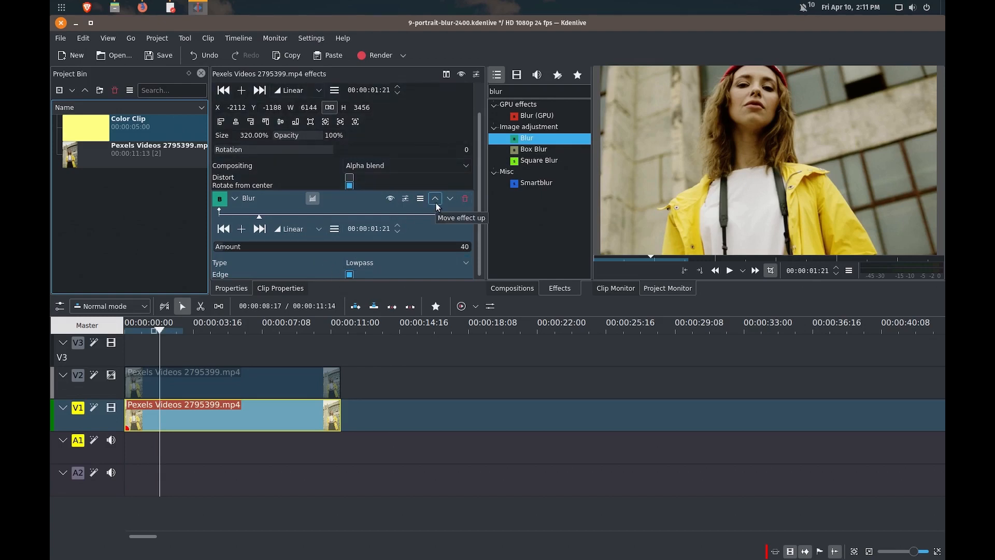
{"action": "mouse_move", "coordinate": [274, 247]}
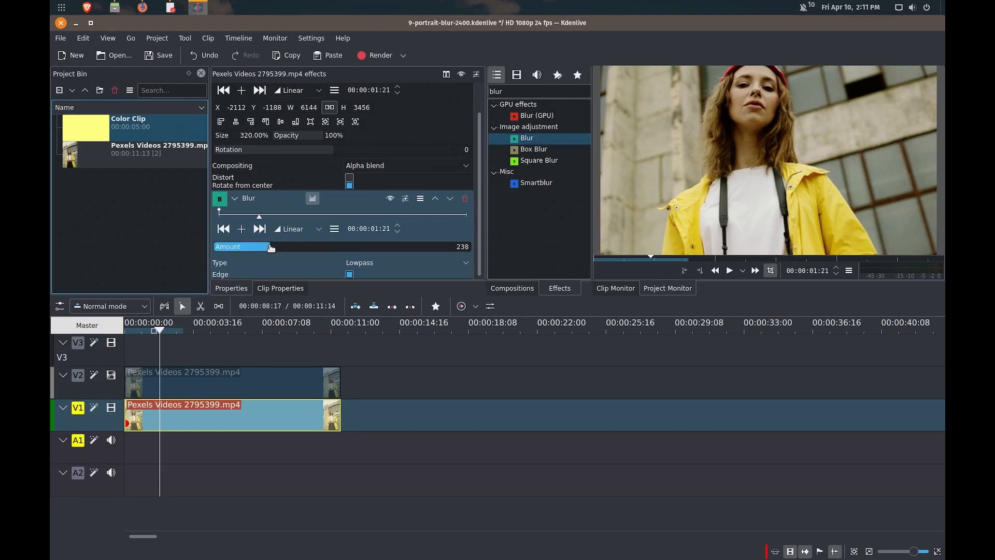
{"action": "left_click_drag", "start_coordinate": [269, 247], "coordinate": [328, 247]}
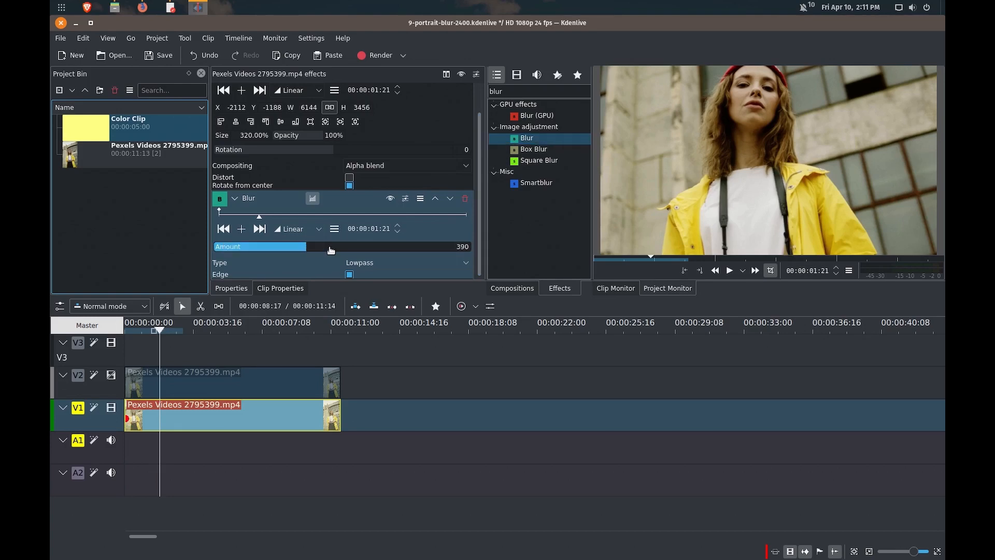
{"action": "left_click_drag", "start_coordinate": [329, 247], "coordinate": [348, 247]}
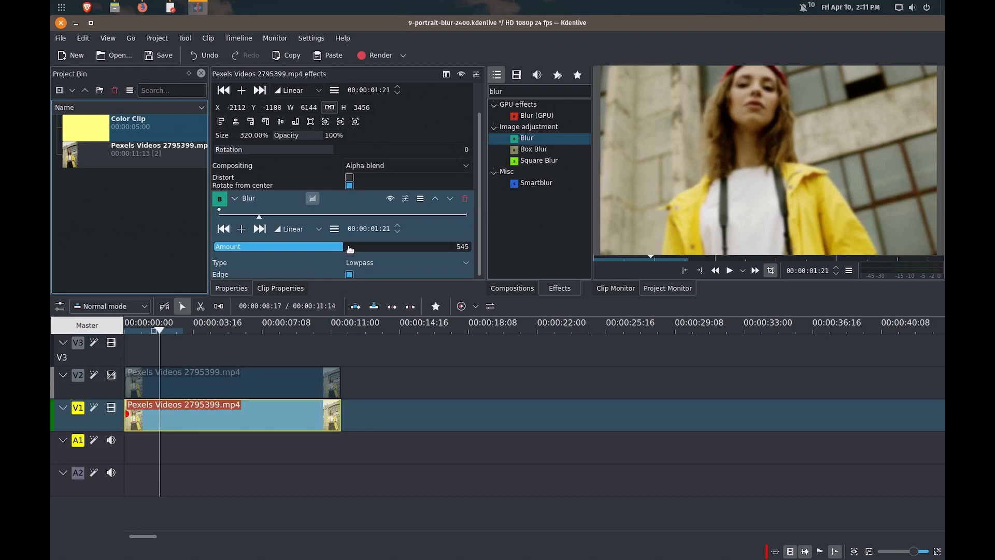
{"action": "left_click_drag", "start_coordinate": [349, 247], "coordinate": [434, 249]}
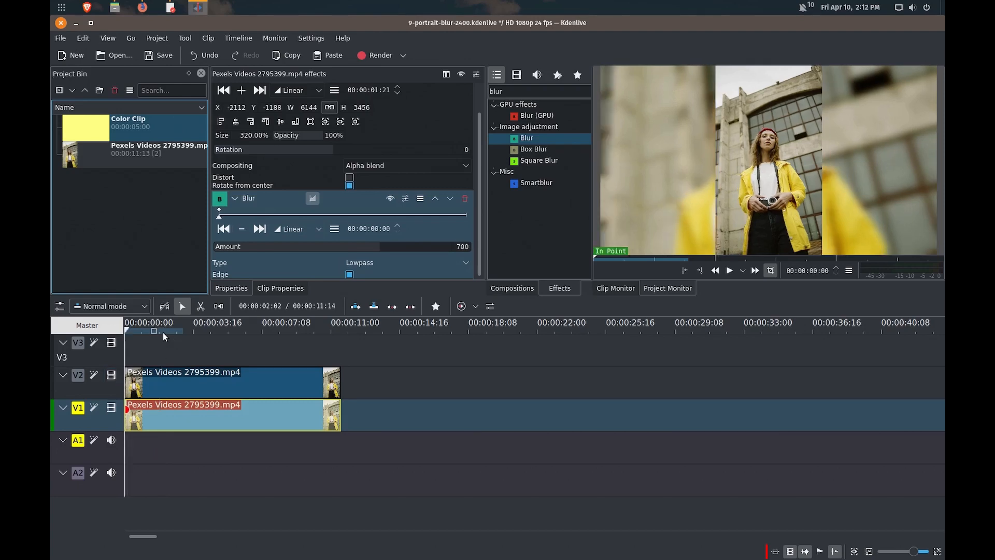
{"action": "left_click", "coordinate": [729, 269]}
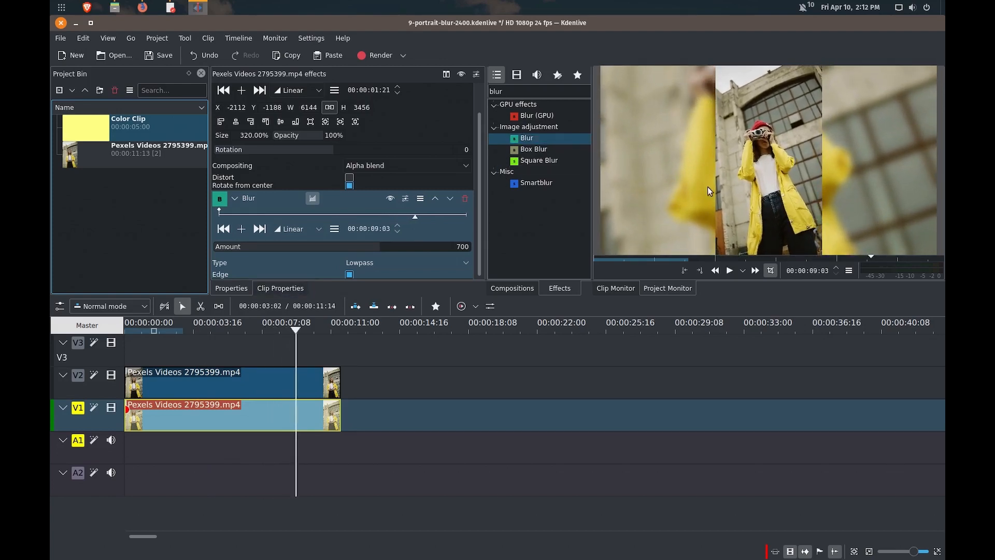
{"action": "left_click", "coordinate": [730, 269]}
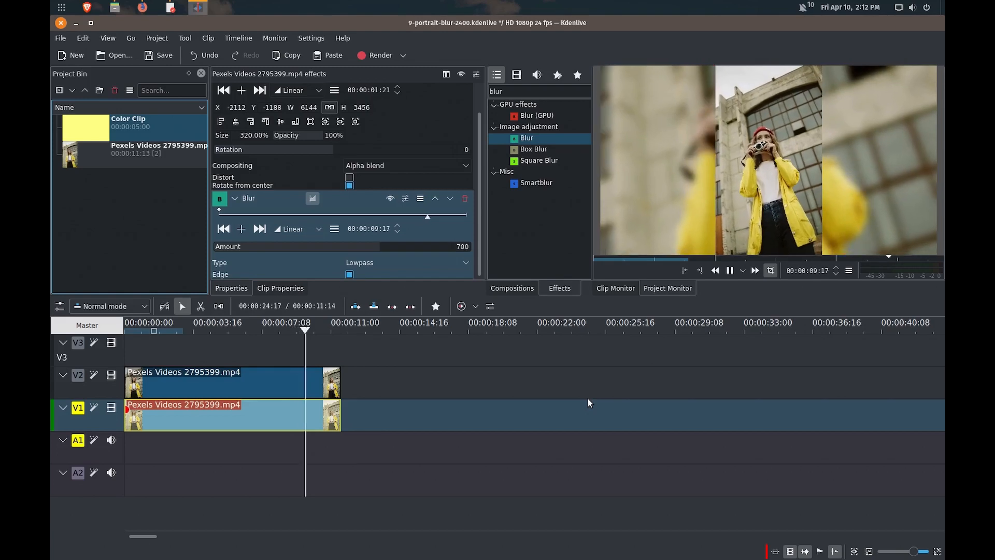